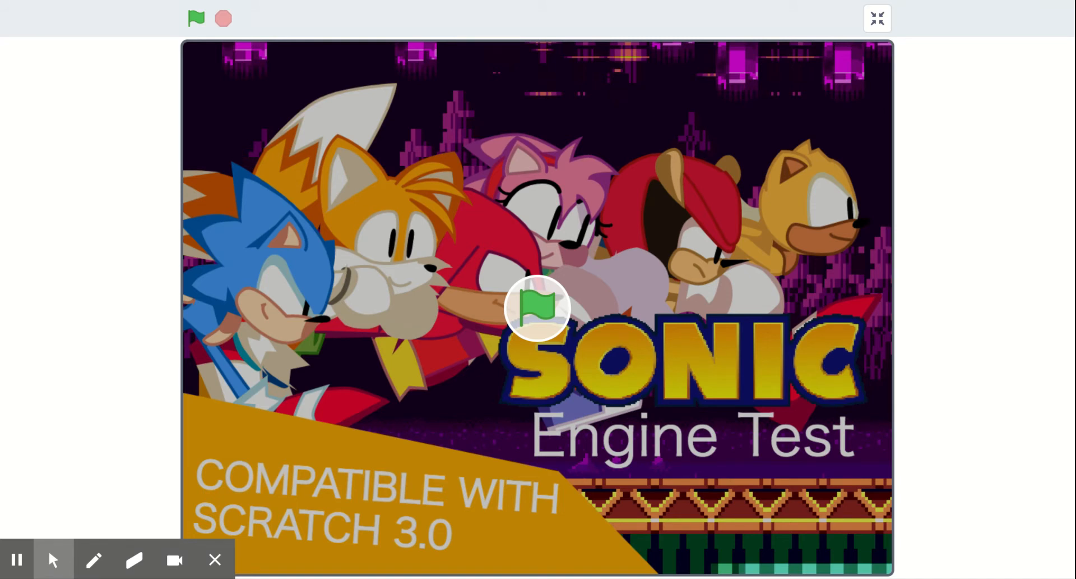
Select the Pen tool for freehand red annotations beside the stage.
{"action": "left_click", "coordinate": [94, 560]}
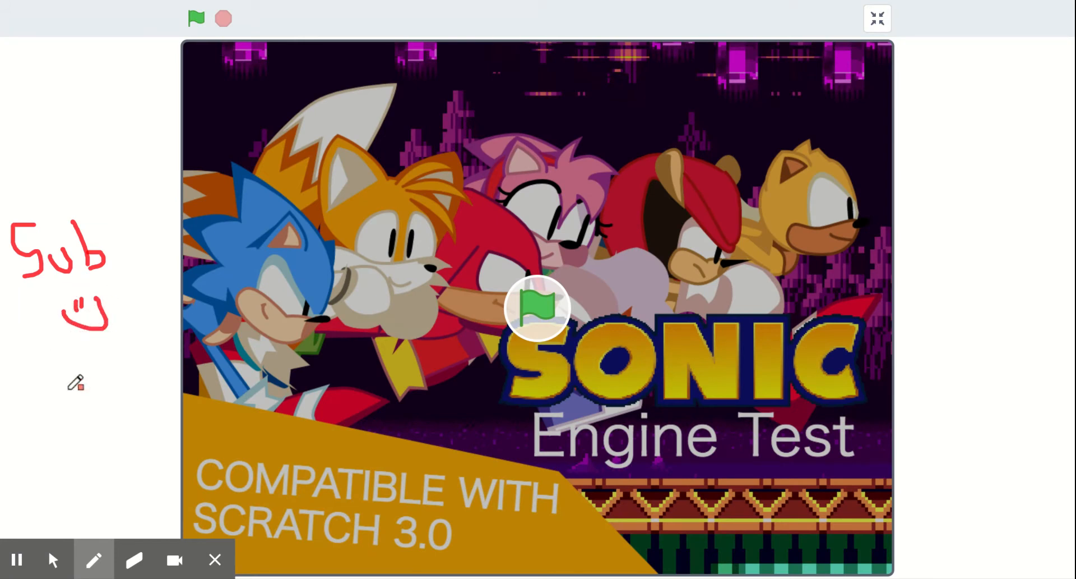
Return to the arrow tool and run Sonic Engine Test with the green flag.
{"action": "left_click", "coordinate": [94, 558]}
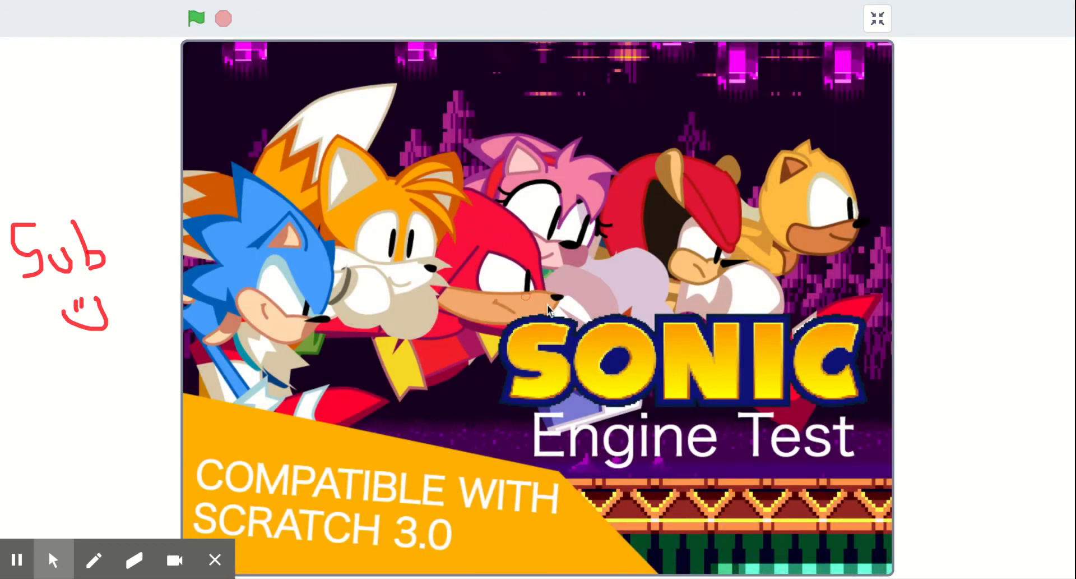
{"action": "left_click", "coordinate": [196, 19]}
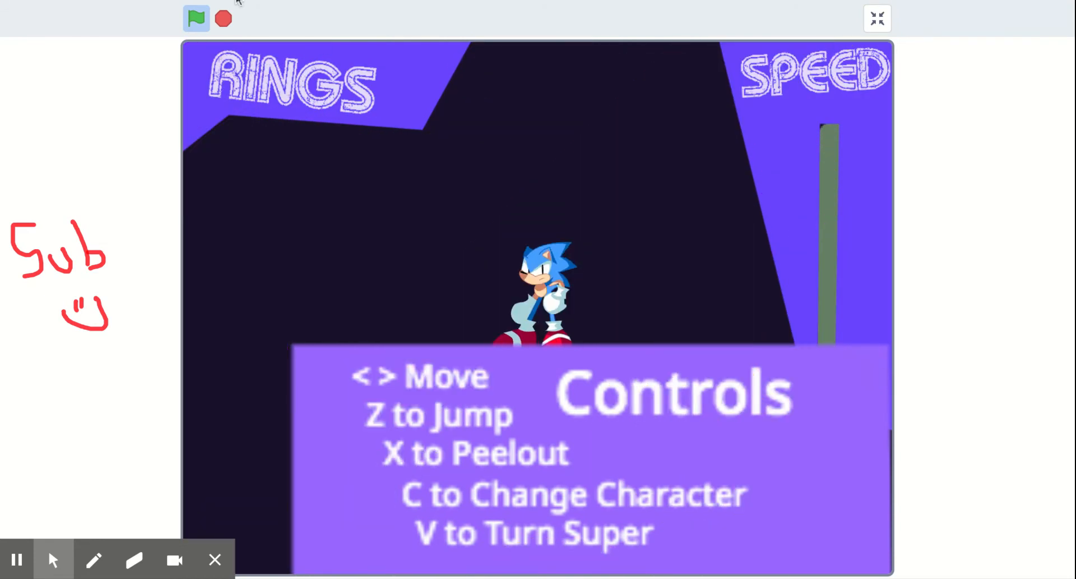
{"action": "mouse_move", "coordinate": [486, 194]}
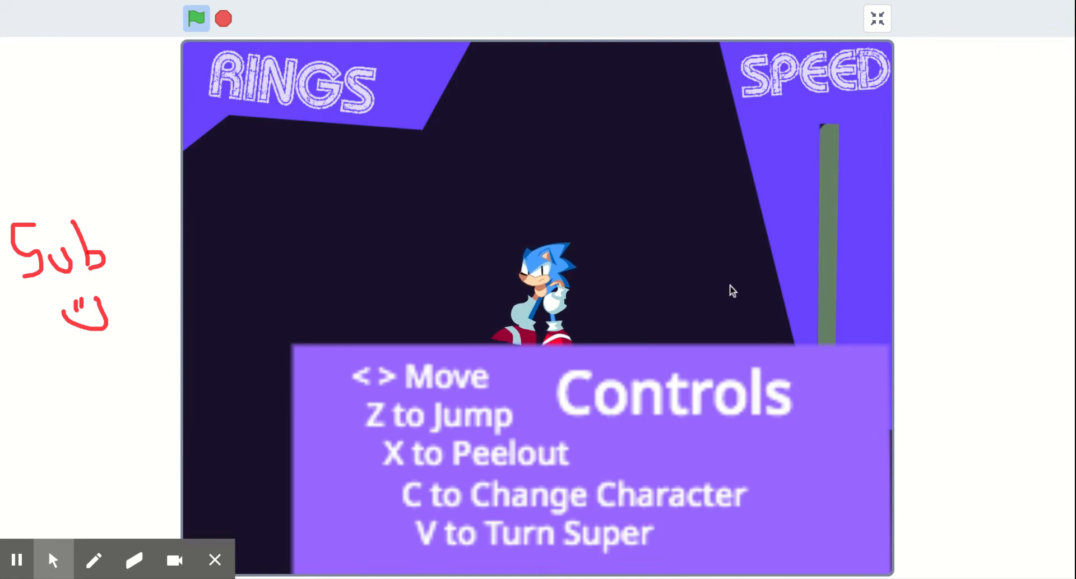
Press C twice to cycle the character past Tails to Knuckles.
{"action": "key", "text": "c"}
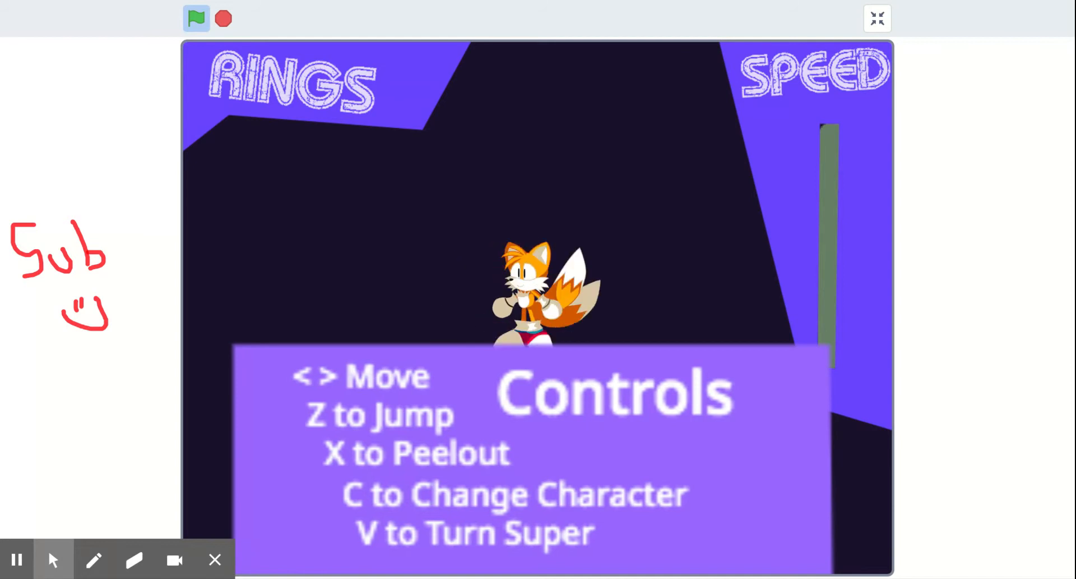
{"action": "key", "text": "c"}
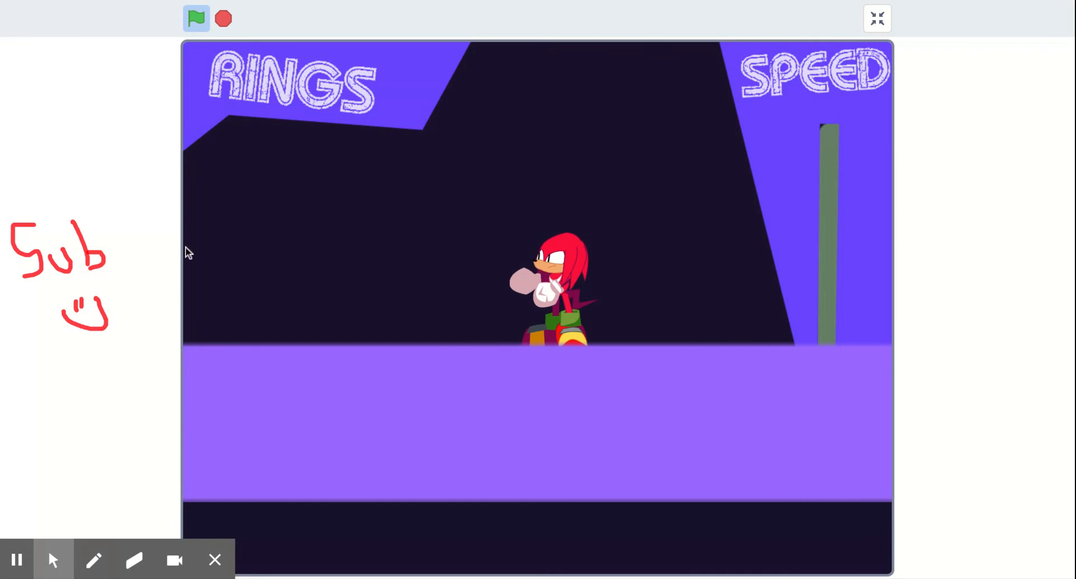
With the red Pen, hand-draw 'PLS' below the smiley left of the stage.
{"action": "left_click", "coordinate": [94, 560]}
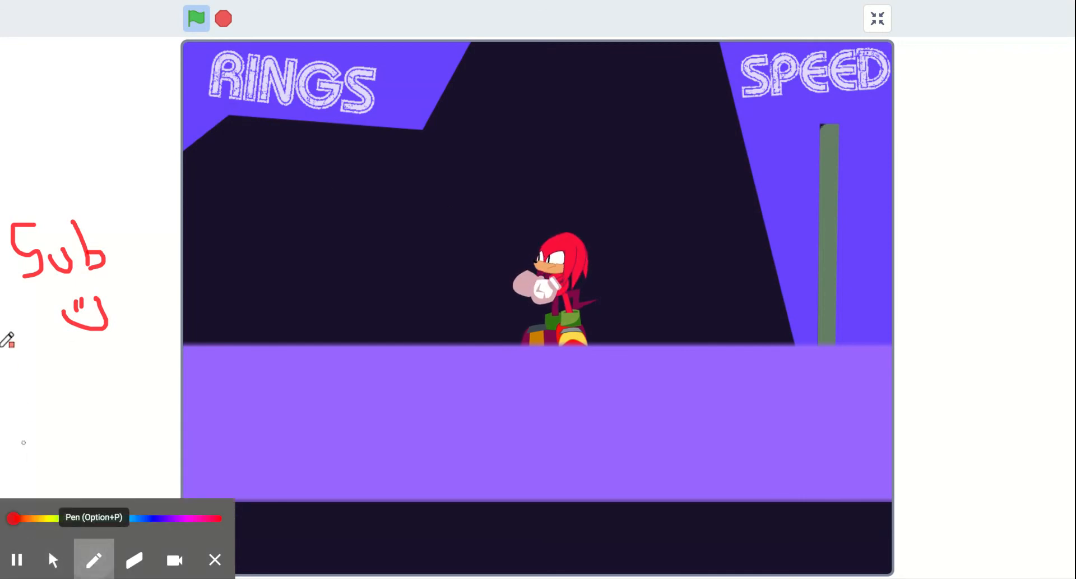
{"action": "left_click_drag", "start_coordinate": [25, 402], "coordinate": [25, 466]}
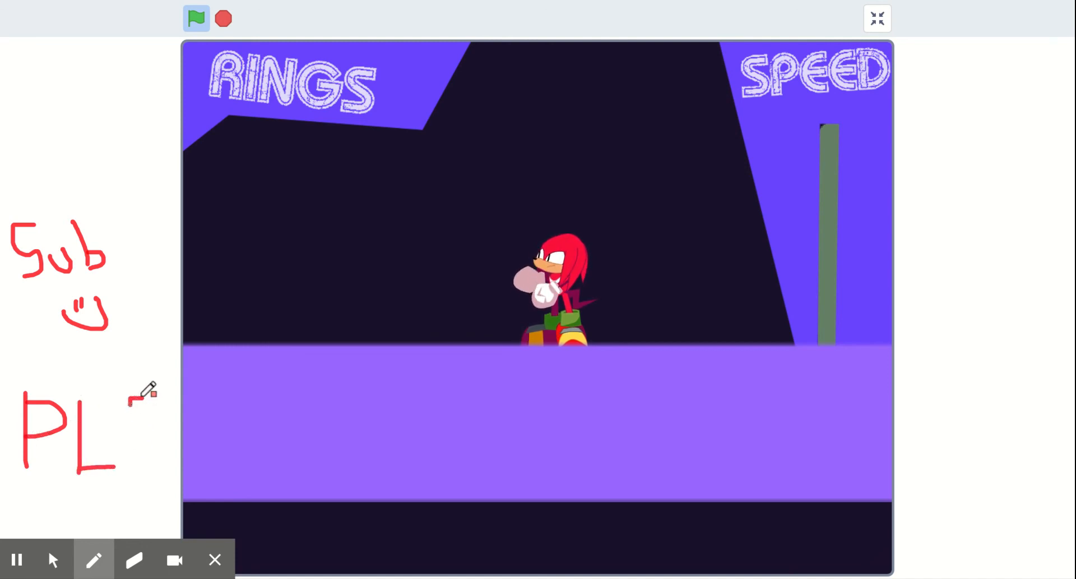
{"action": "left_click_drag", "start_coordinate": [144, 398], "coordinate": [148, 467]}
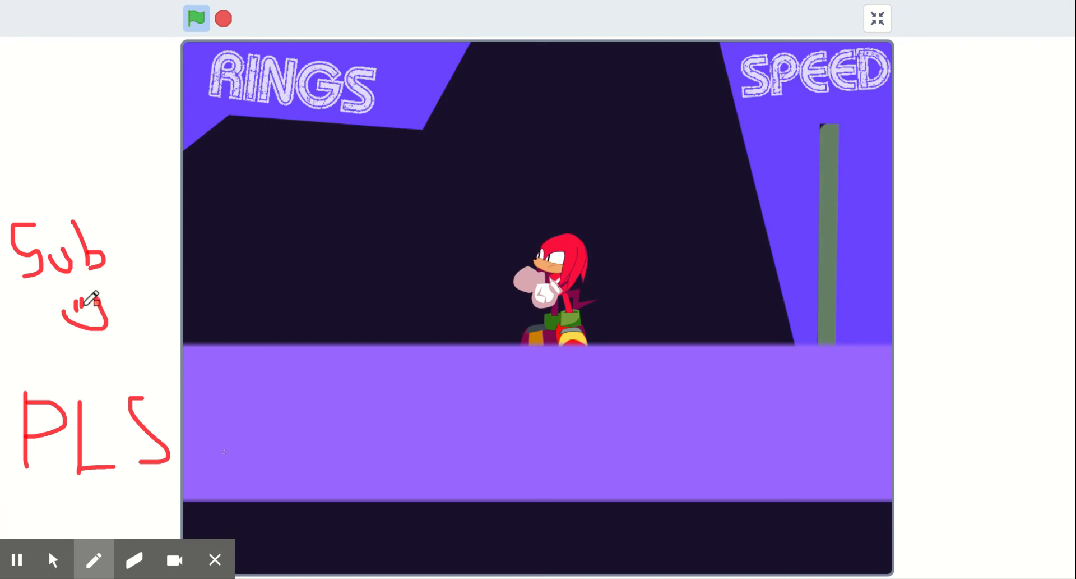